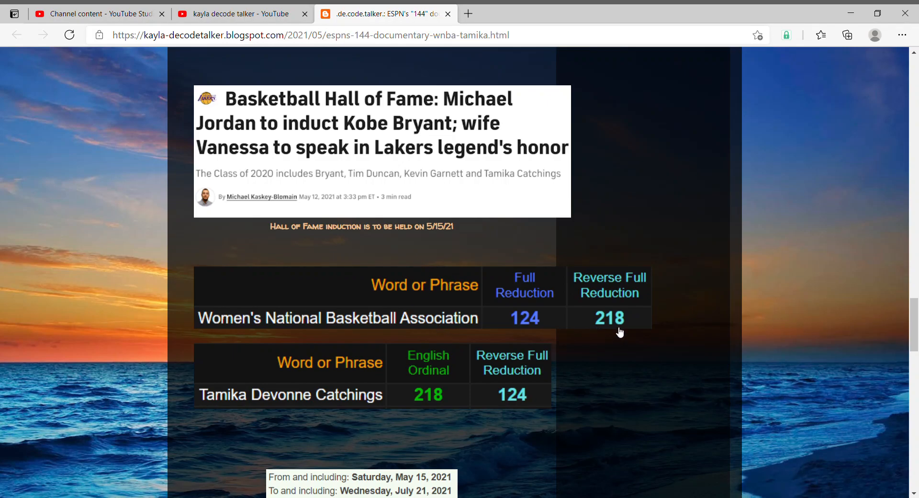
{"action": "mouse_move", "coordinate": [584, 319]}
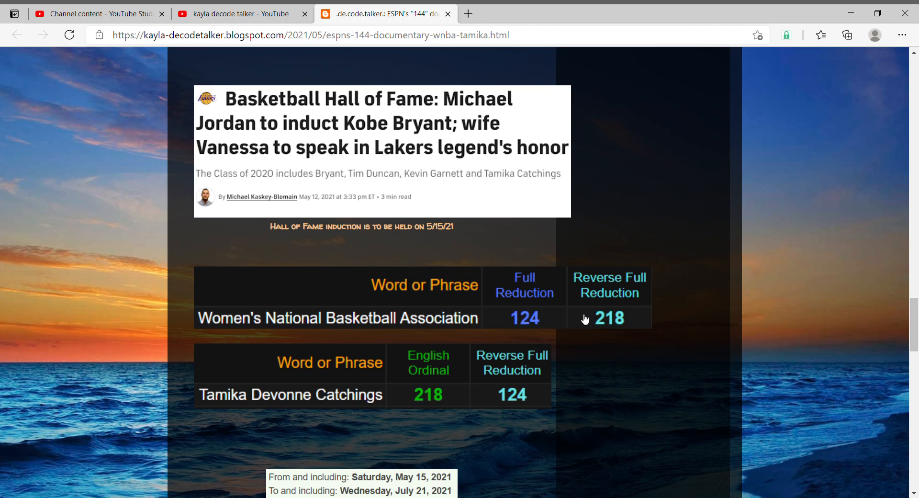
{"action": "mouse_move", "coordinate": [512, 400]}
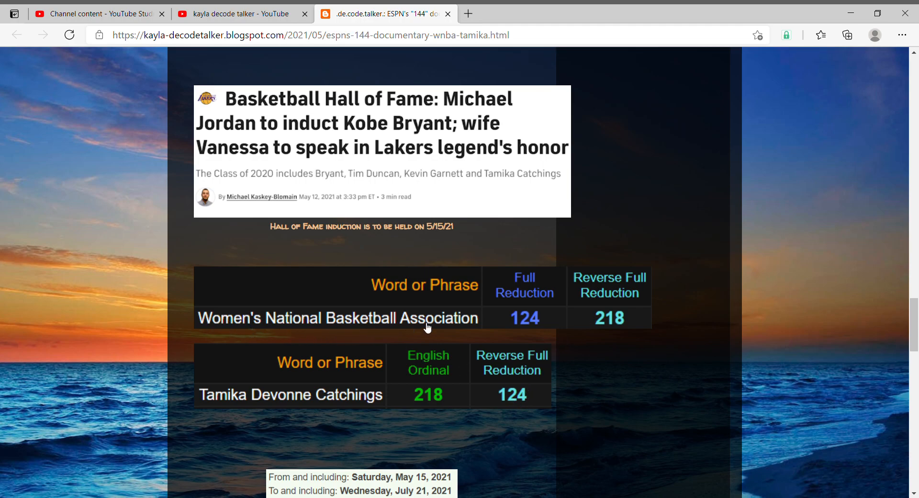
{"action": "mouse_move", "coordinate": [628, 317]}
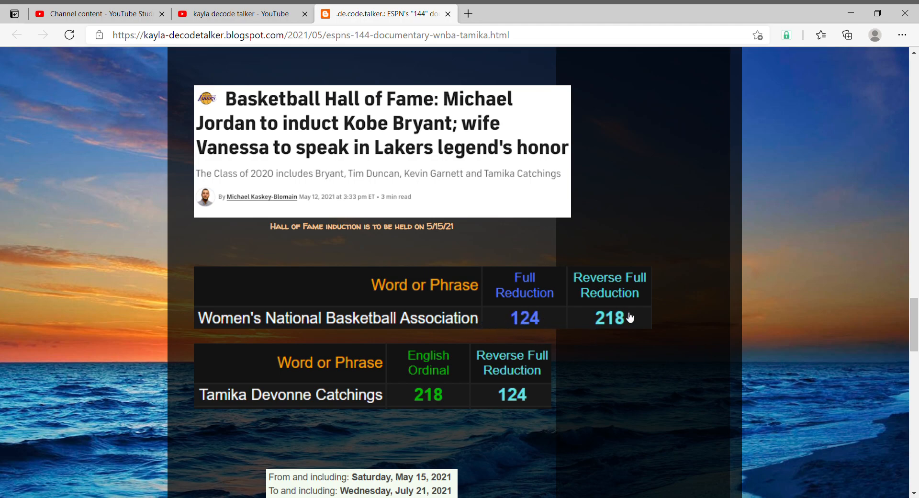
{"action": "mouse_move", "coordinate": [265, 405]}
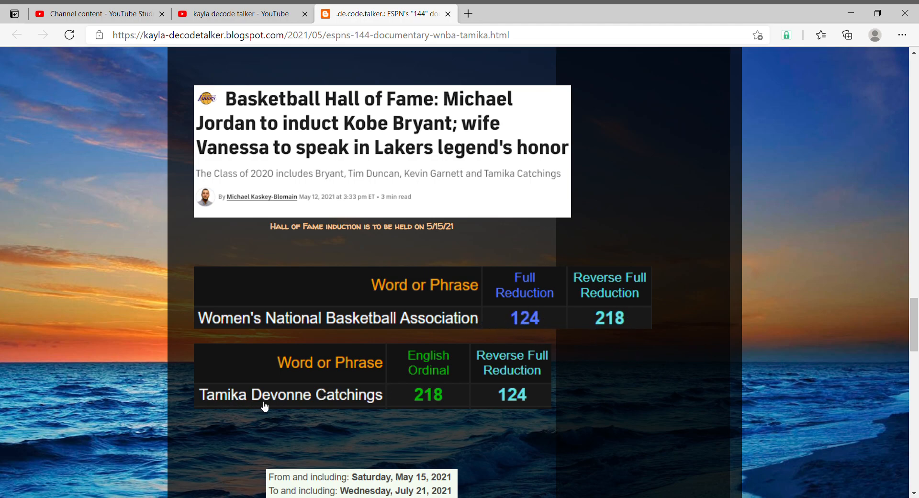
{"action": "mouse_move", "coordinate": [417, 368]}
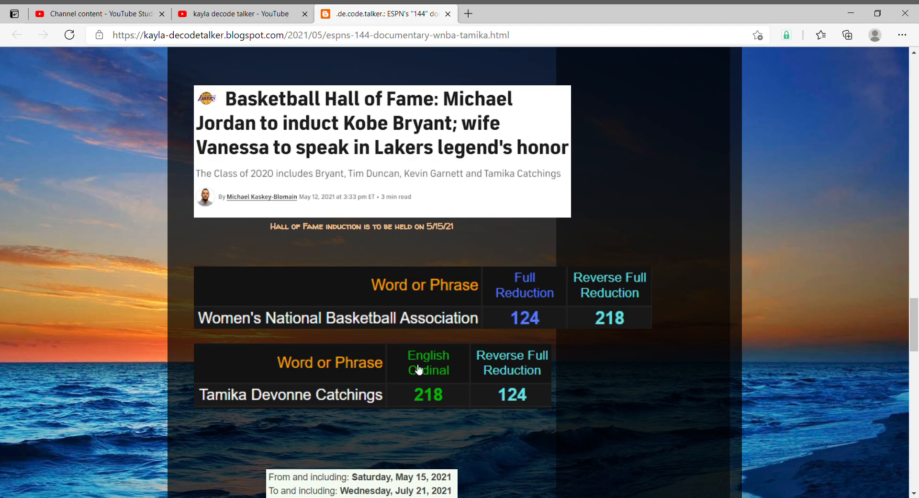
{"action": "mouse_move", "coordinate": [524, 394]}
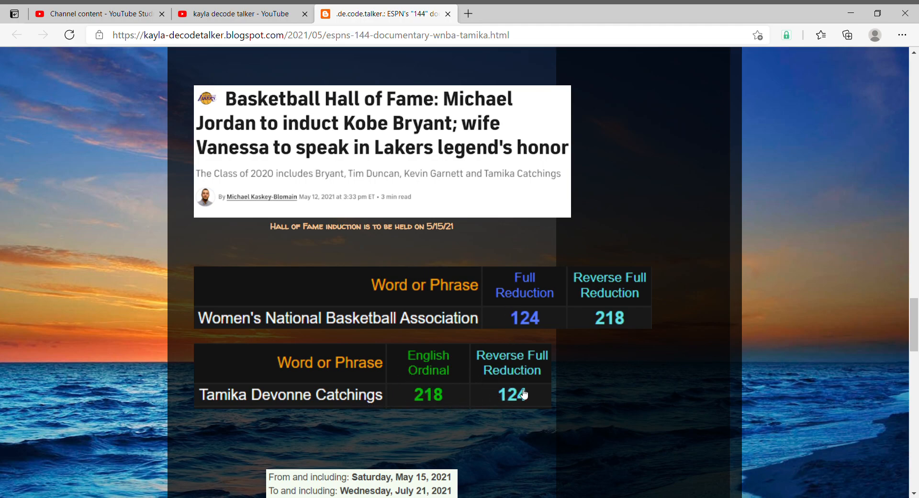
Step: Scroll down to the 68-day span from May 15 to July 21, 2021 and the basketball 68 table
{"action": "scroll", "scroll_direction": "down", "scroll_amount": 3}
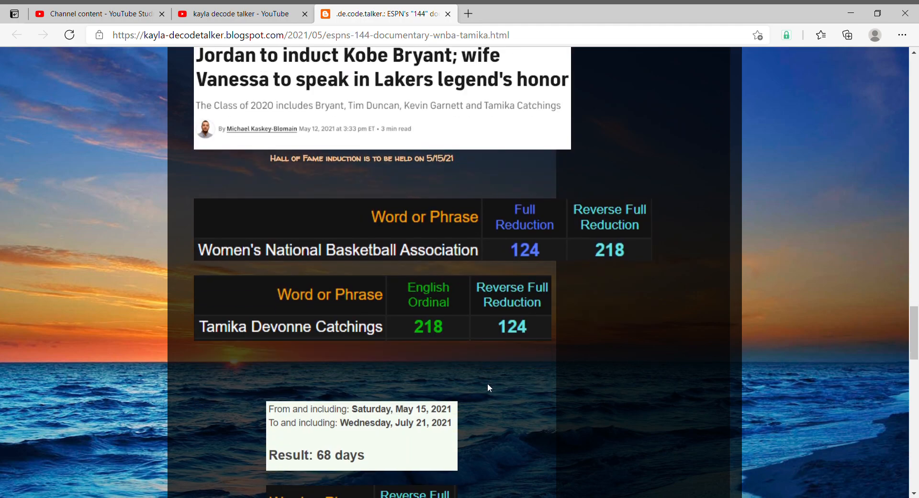
{"action": "scroll", "scroll_direction": "down", "scroll_amount": 3}
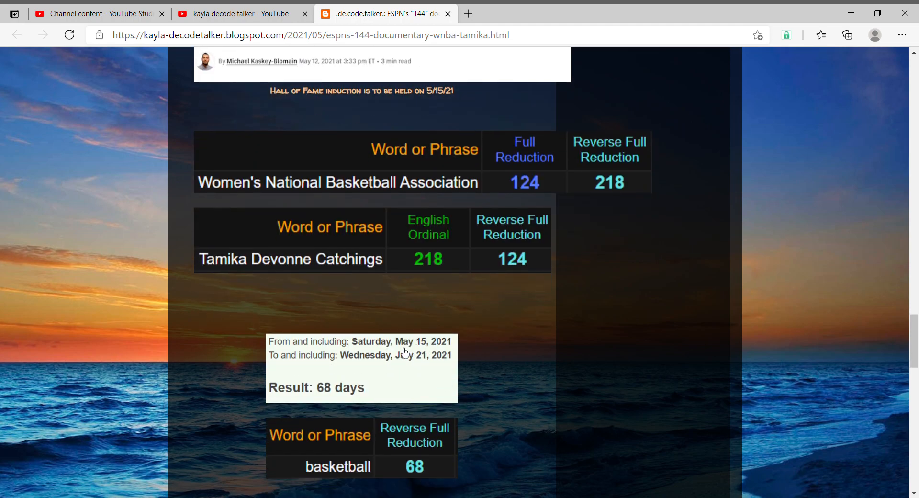
{"action": "mouse_move", "coordinate": [422, 84]}
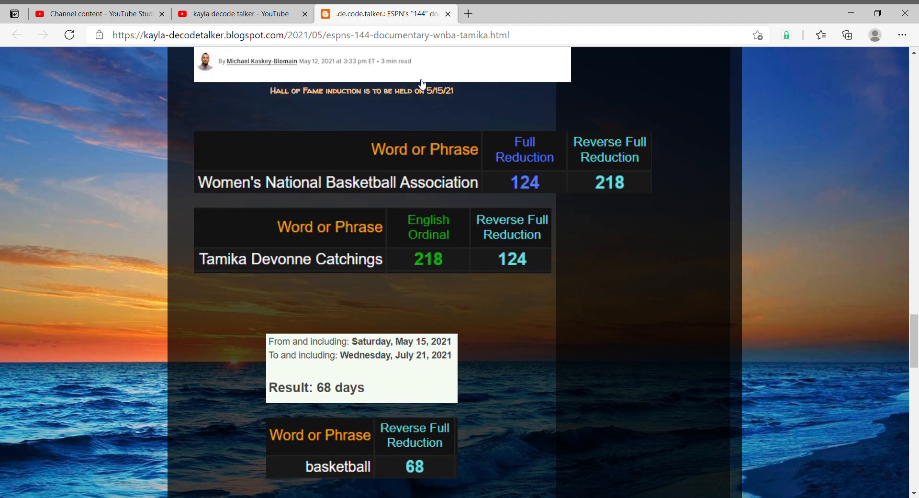
Step: Search Bing for Tamika Catchings, highlight her age of 41, and return to the blog post
{"action": "left_click", "coordinate": [612, 13]}
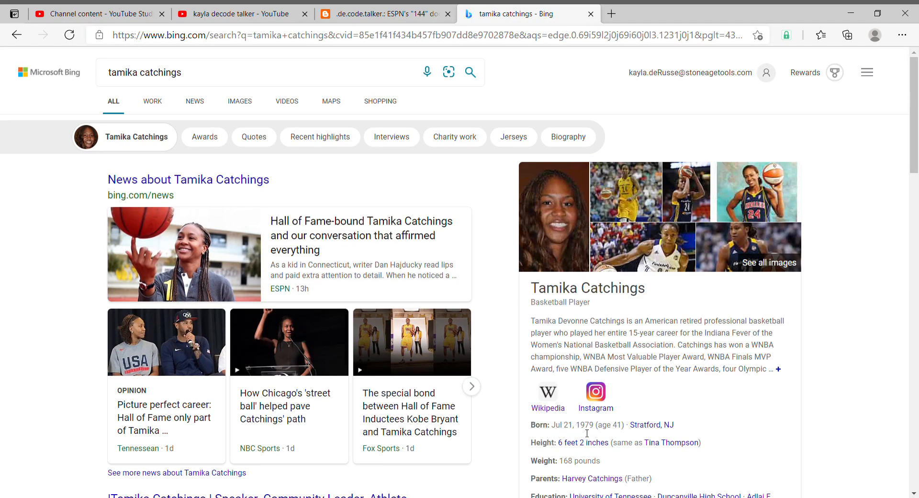
{"action": "double_click", "coordinate": [597, 424]}
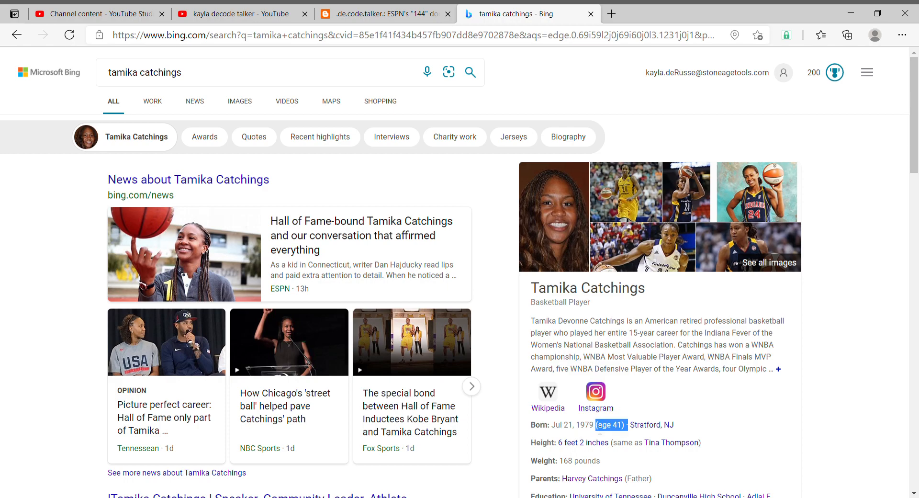
{"action": "left_click", "coordinate": [381, 13]}
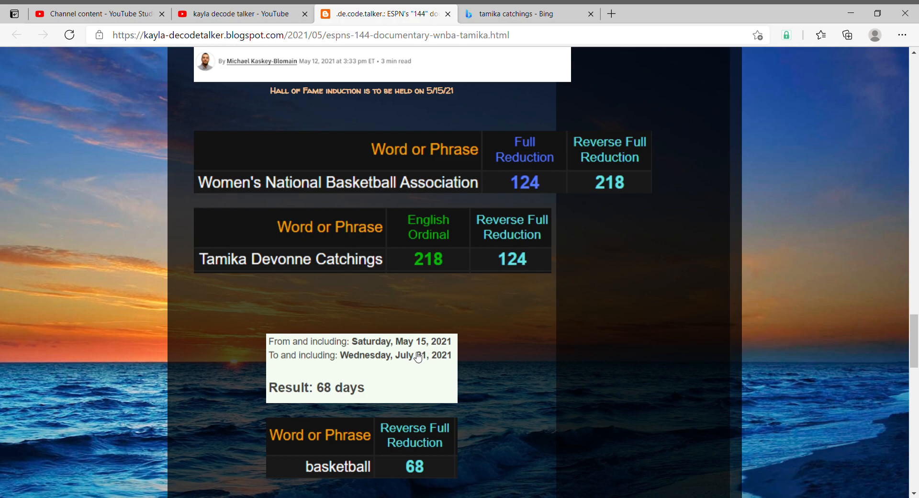
{"action": "mouse_move", "coordinate": [352, 371]}
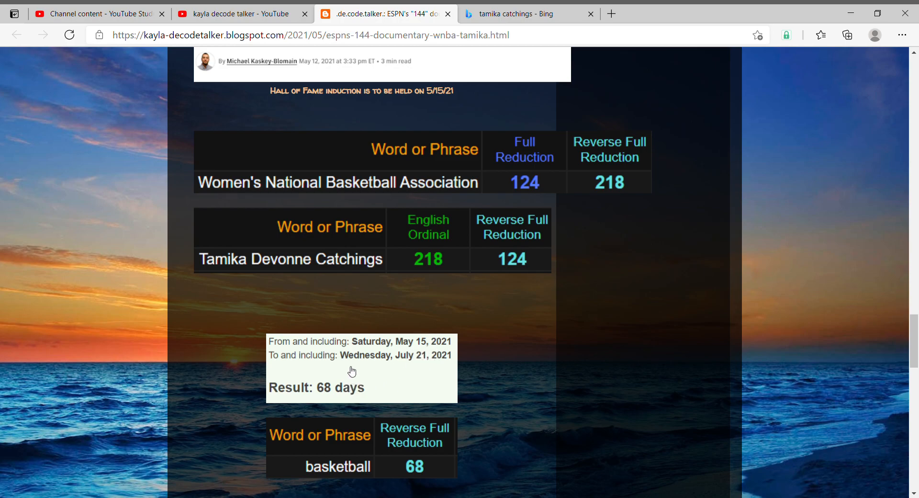
Step: Scroll down until the Italy 68 Reverse Ordinal table shows below the basketball table
{"action": "scroll", "scroll_direction": "down", "scroll_amount": 3}
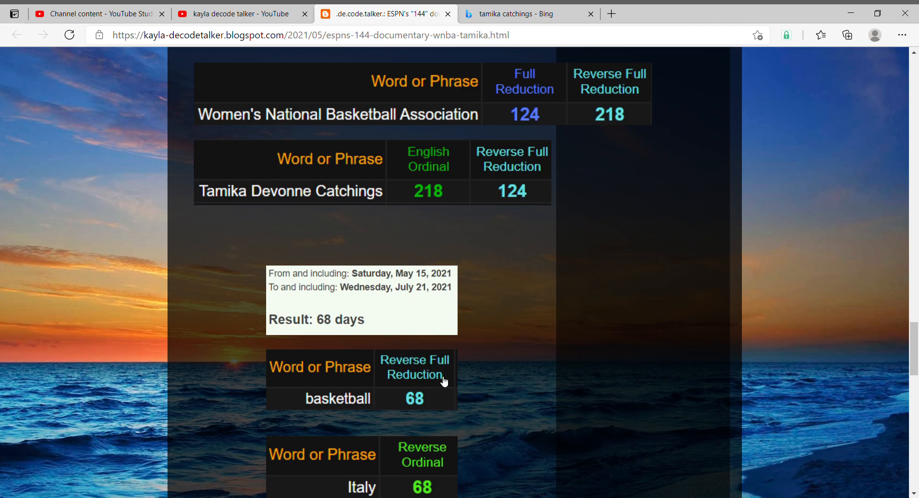
{"action": "mouse_move", "coordinate": [443, 410]}
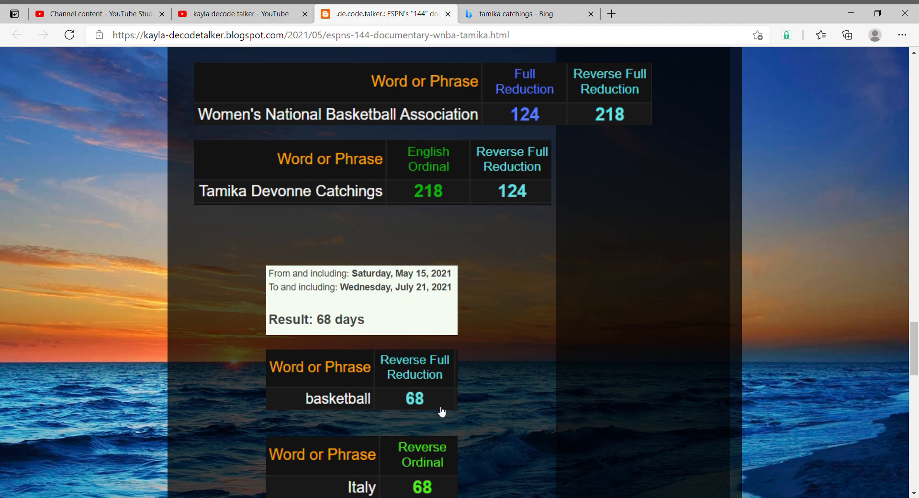
{"action": "scroll", "scroll_direction": "down", "scroll_amount": 3}
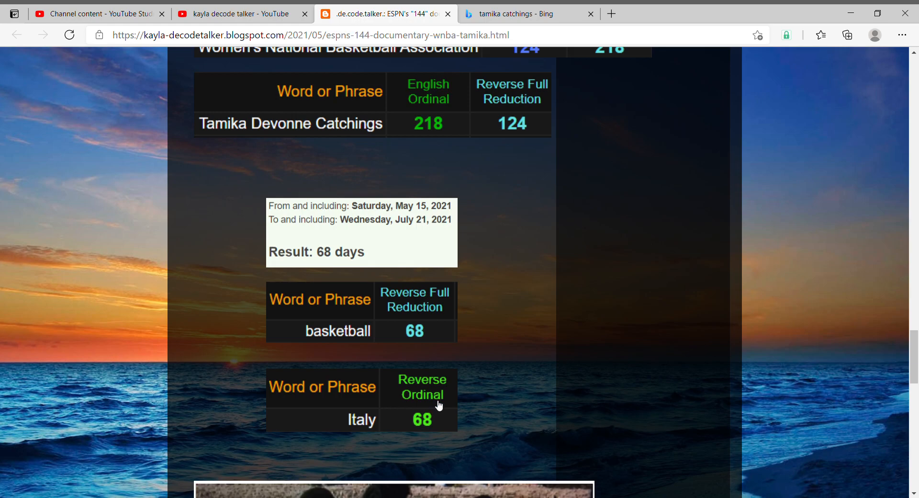
{"action": "mouse_move", "coordinate": [347, 436]}
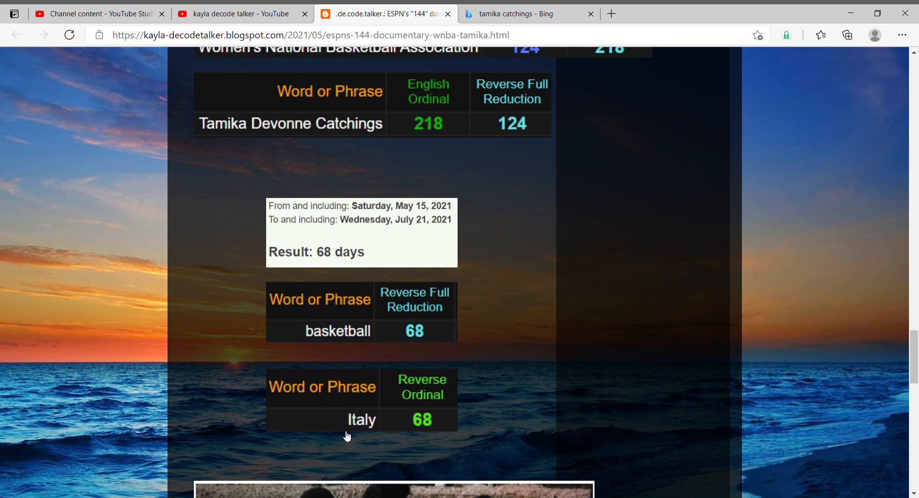
Step: Scroll past the 1986 Rome Colosseum photo to the Rome 24 and Kobe Bryant 41 tables
{"action": "scroll", "scroll_direction": "down", "scroll_amount": 3}
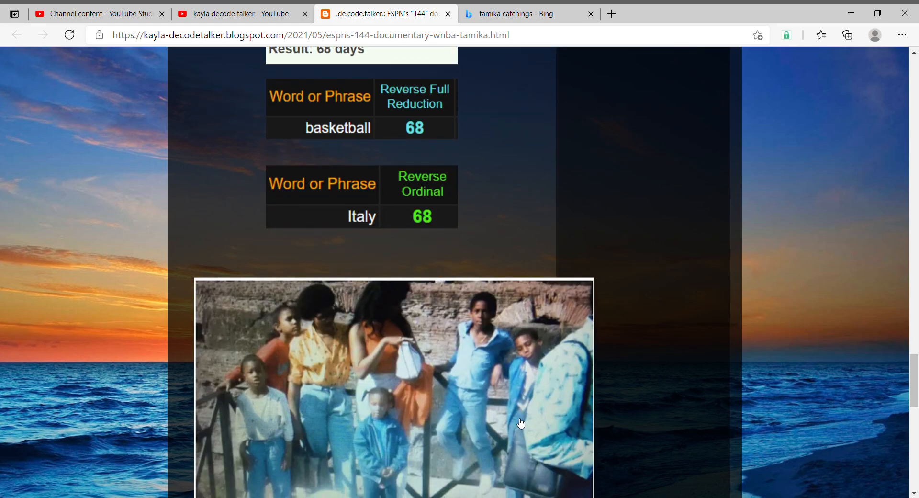
{"action": "scroll", "scroll_direction": "down", "scroll_amount": 3}
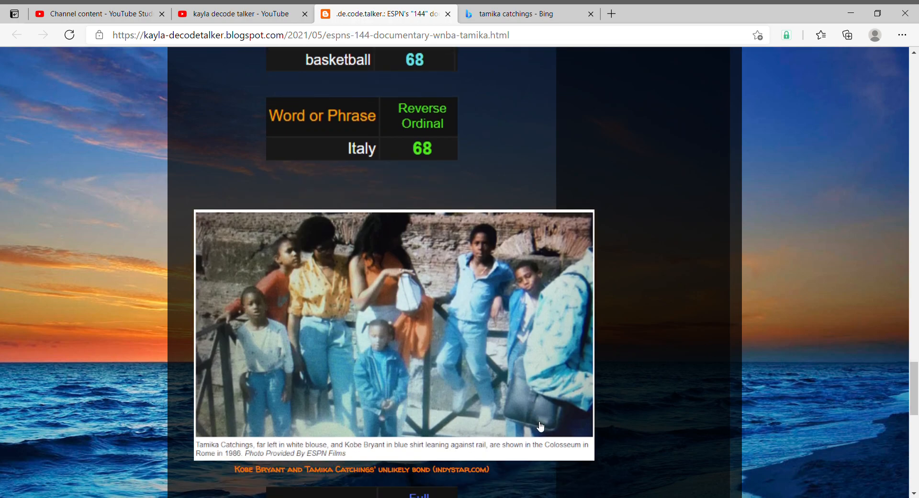
{"action": "mouse_move", "coordinate": [495, 382]}
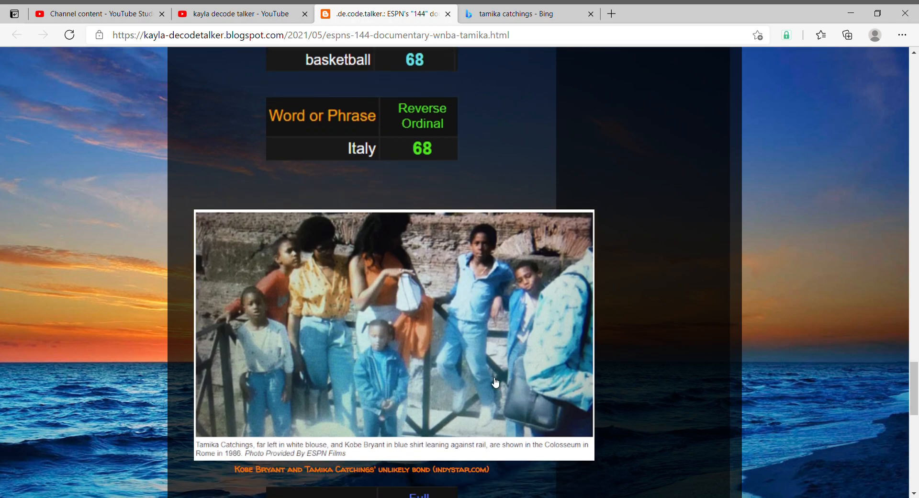
{"action": "mouse_move", "coordinate": [288, 430]}
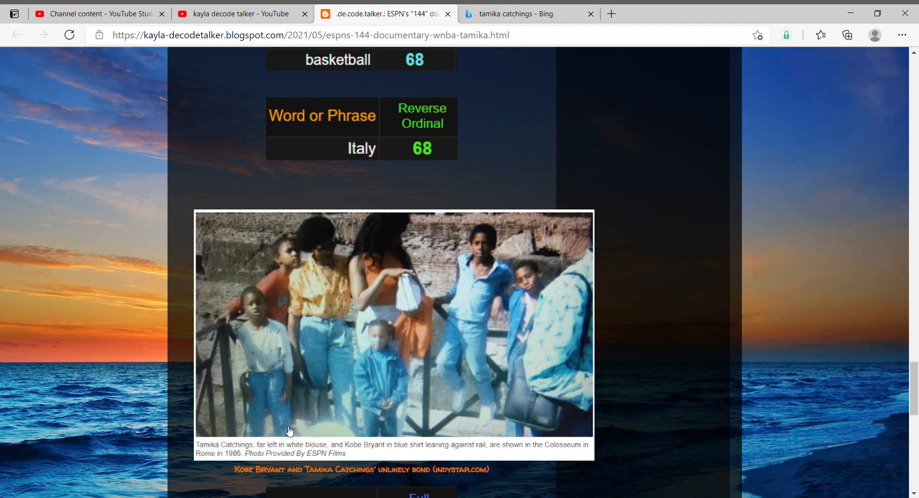
{"action": "mouse_move", "coordinate": [343, 416]}
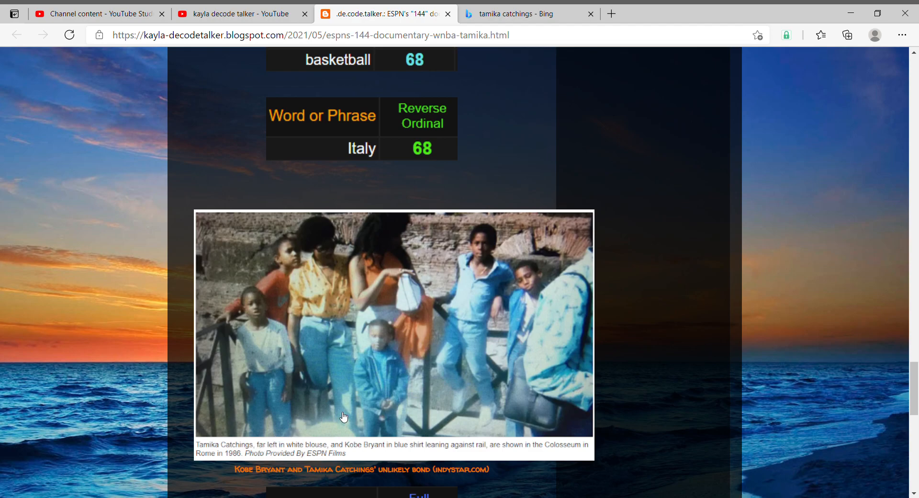
{"action": "mouse_move", "coordinate": [361, 390]}
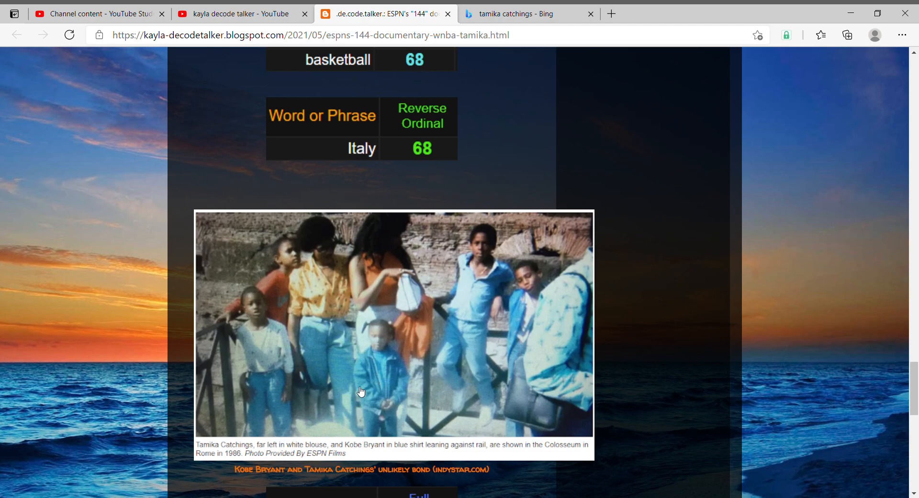
{"action": "mouse_move", "coordinate": [491, 366]}
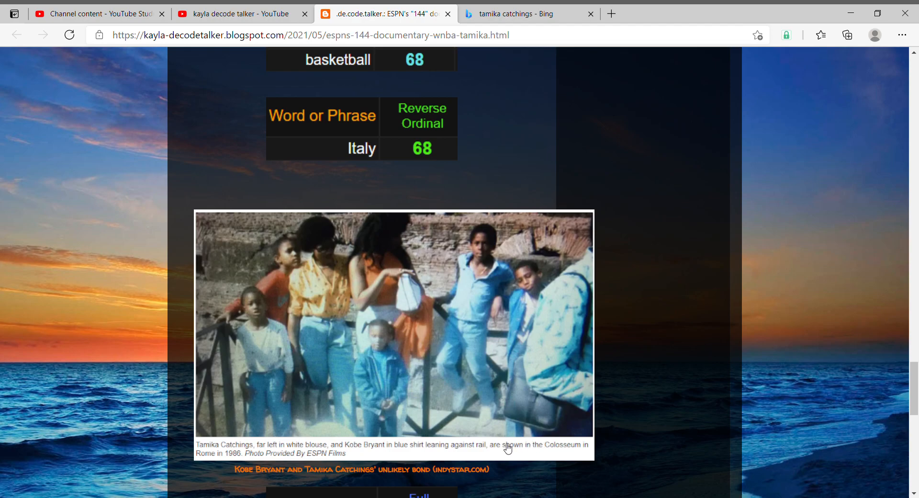
{"action": "mouse_move", "coordinate": [367, 463]}
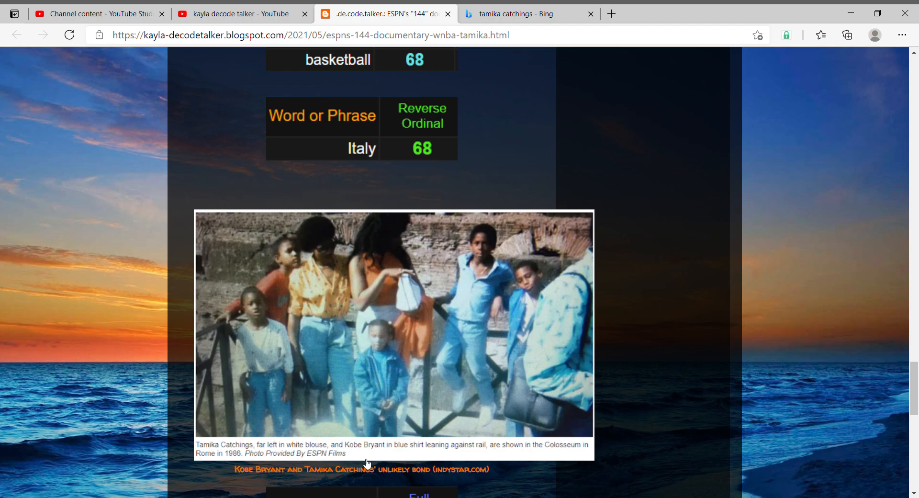
{"action": "mouse_move", "coordinate": [257, 320]}
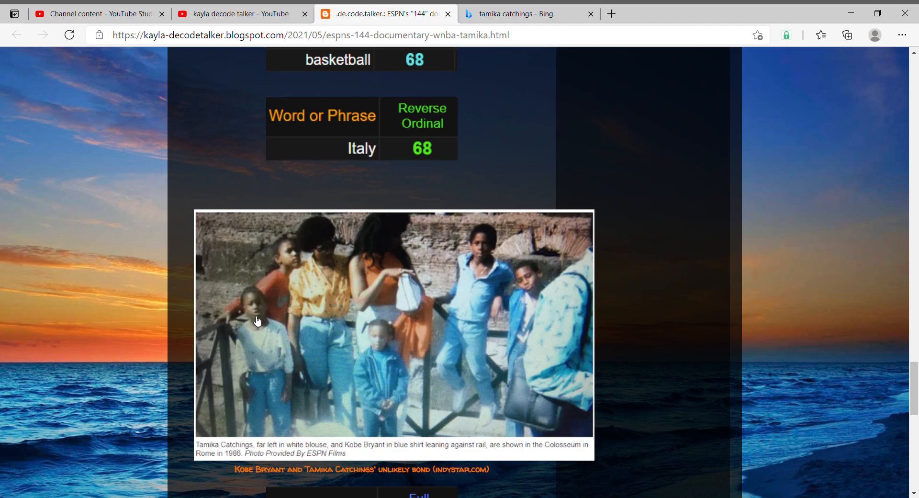
{"action": "mouse_move", "coordinate": [426, 449]}
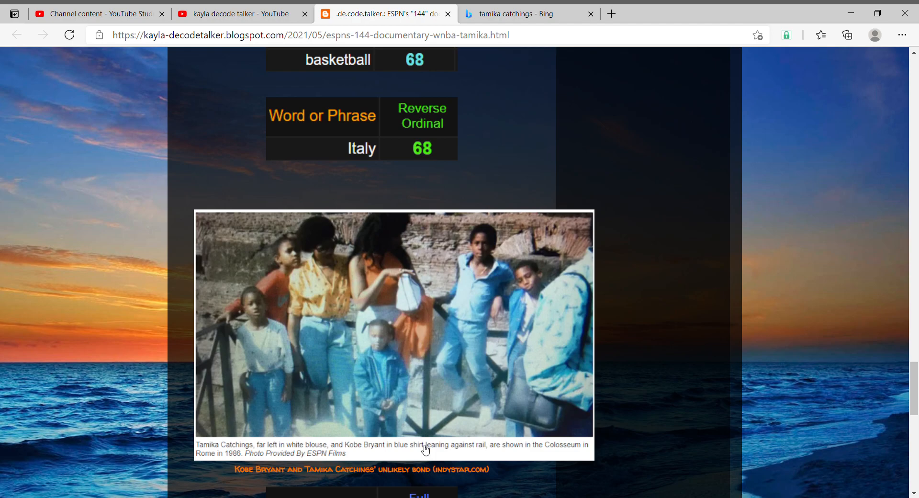
{"action": "mouse_move", "coordinate": [490, 445]}
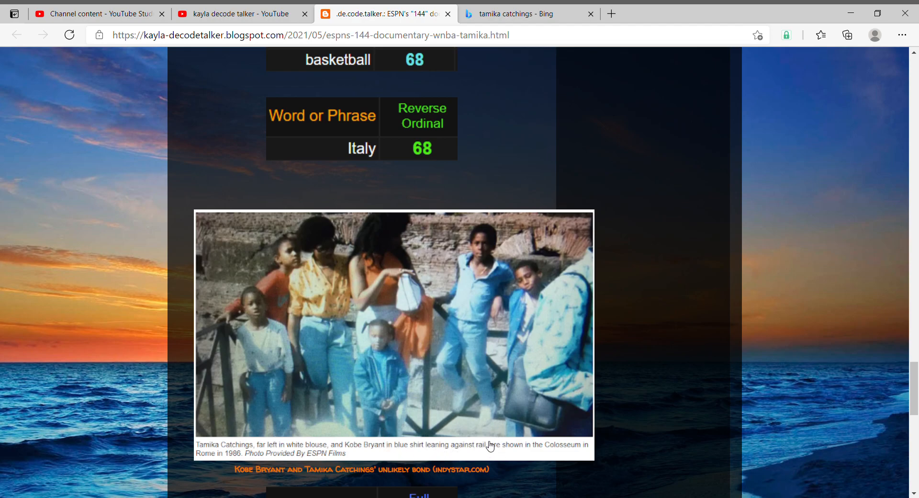
{"action": "mouse_move", "coordinate": [543, 345]}
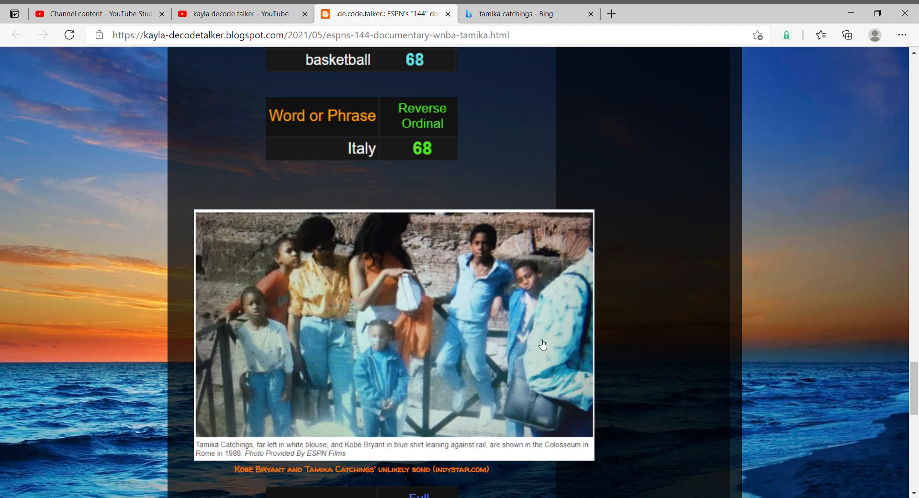
{"action": "mouse_move", "coordinate": [535, 303]}
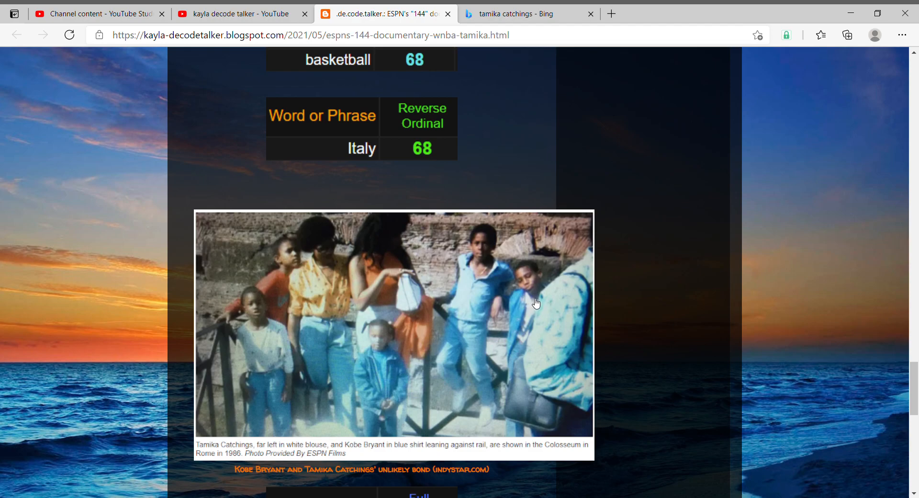
{"action": "scroll", "scroll_direction": "down", "scroll_amount": 3}
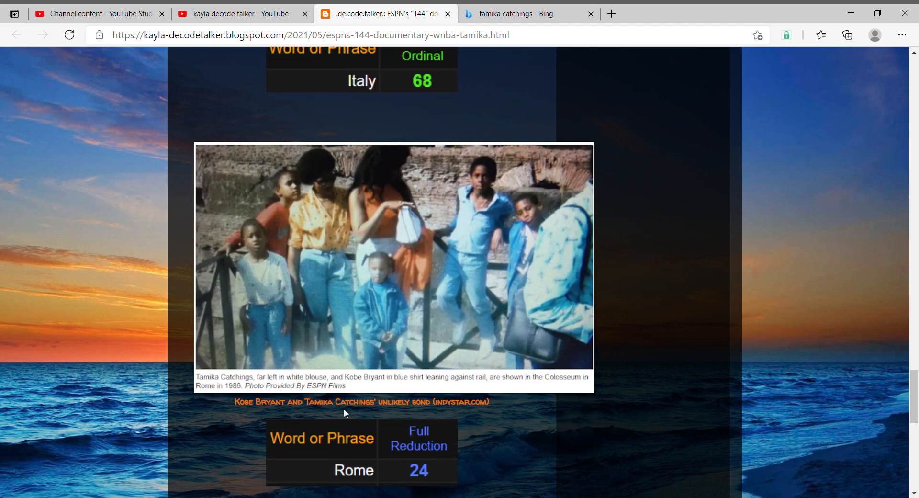
{"action": "mouse_move", "coordinate": [515, 297]}
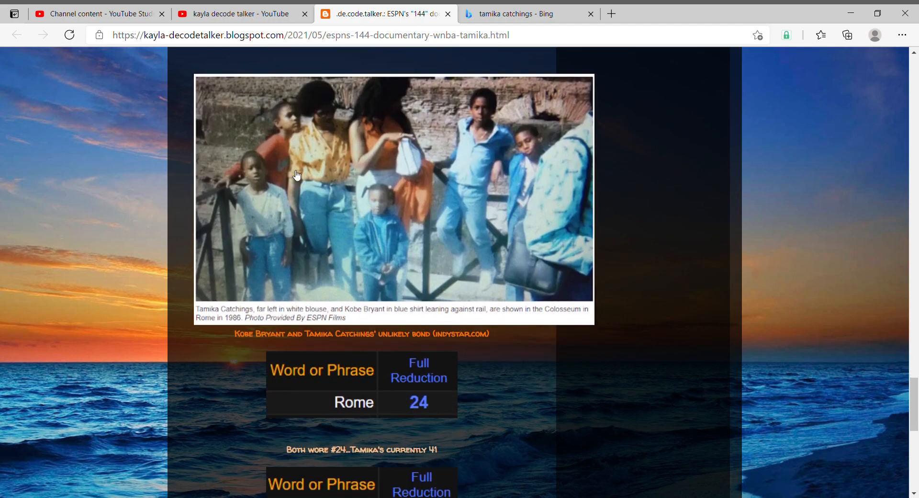
{"action": "mouse_move", "coordinate": [306, 196]}
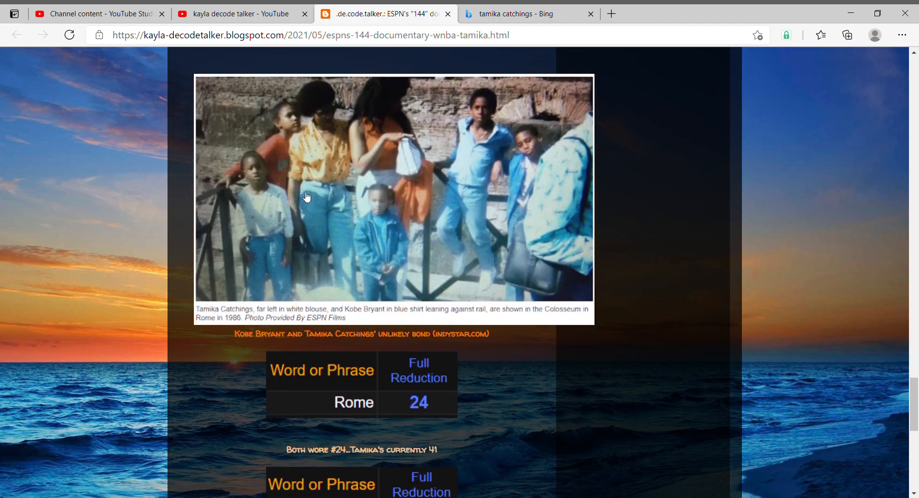
{"action": "mouse_move", "coordinate": [550, 176]}
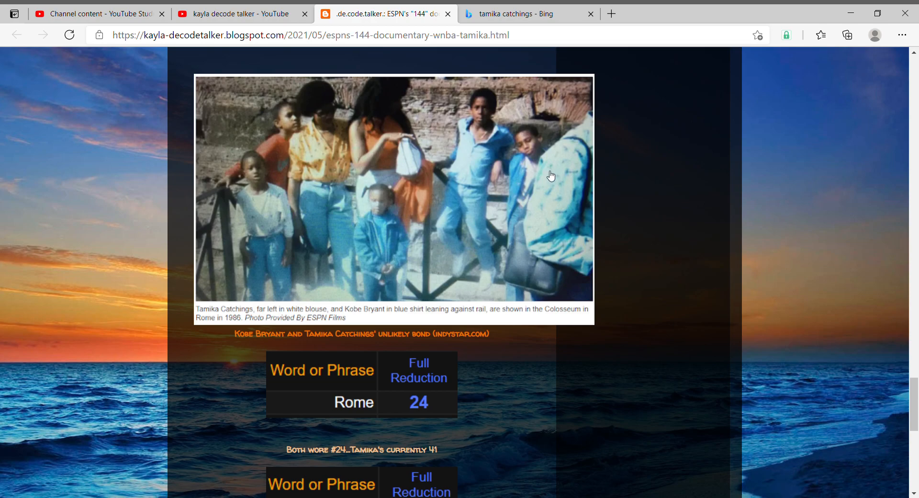
{"action": "mouse_move", "coordinate": [462, 373]}
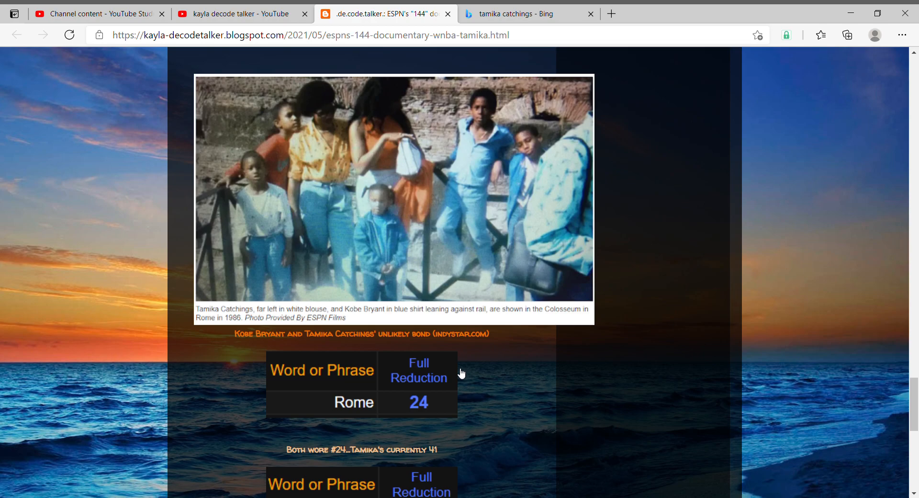
{"action": "mouse_move", "coordinate": [465, 367]}
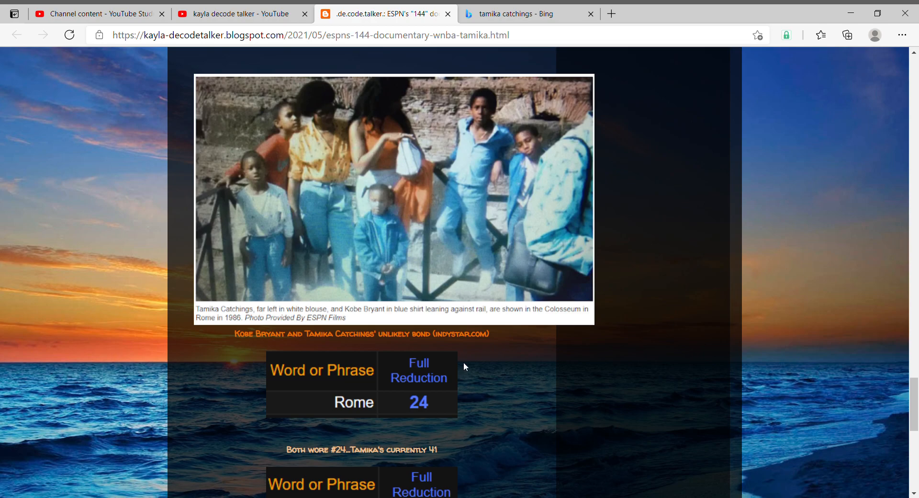
{"action": "scroll", "scroll_direction": "down", "scroll_amount": 3}
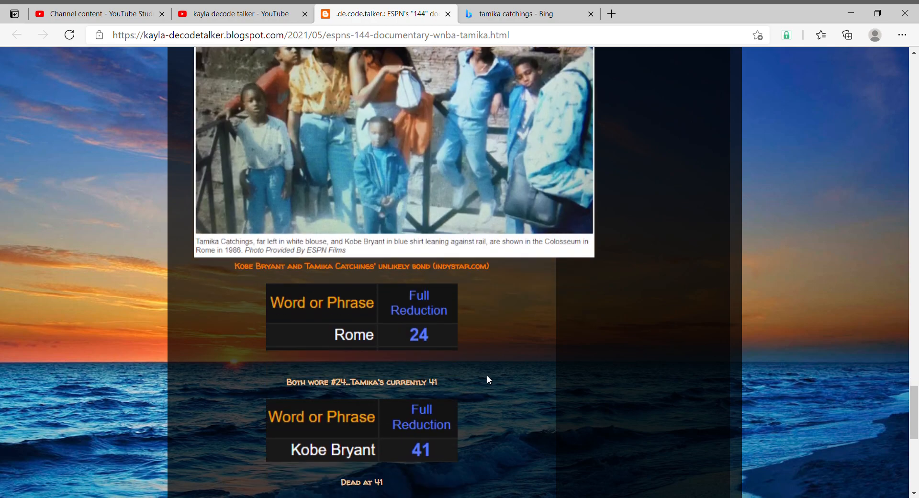
{"action": "mouse_move", "coordinate": [451, 403]}
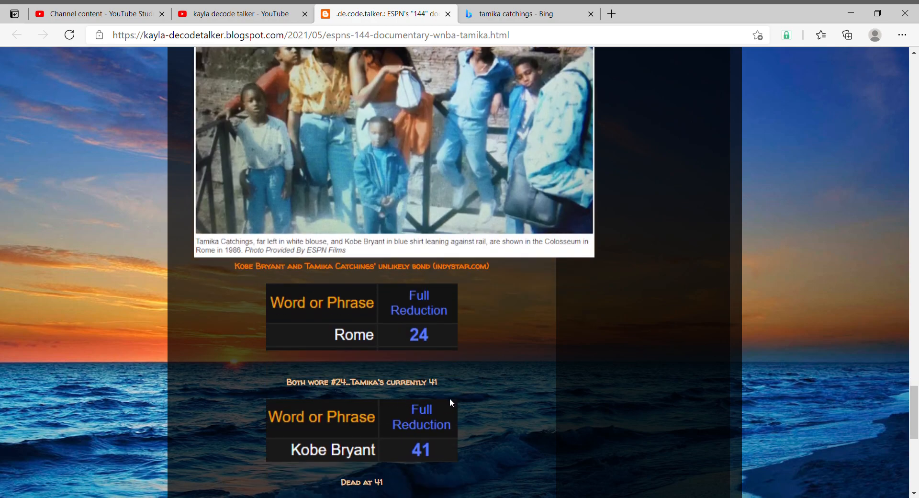
{"action": "mouse_move", "coordinate": [459, 395]}
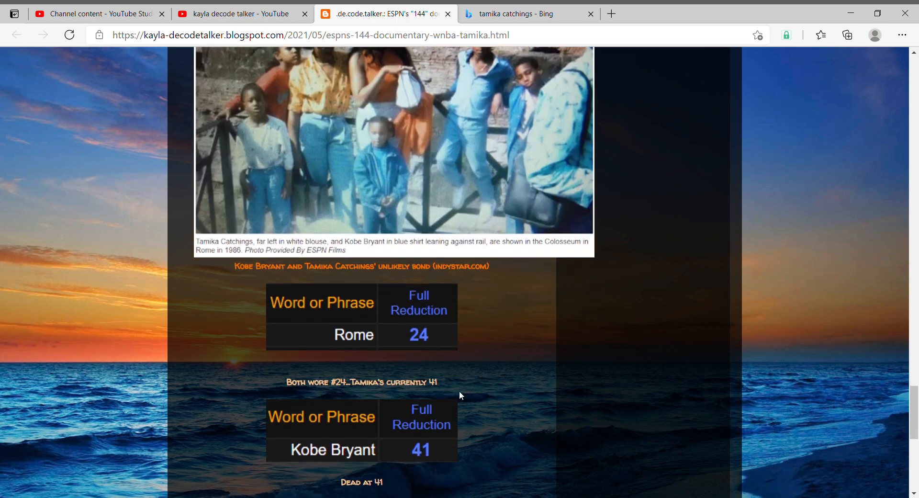
{"action": "scroll", "scroll_direction": "down", "scroll_amount": 3}
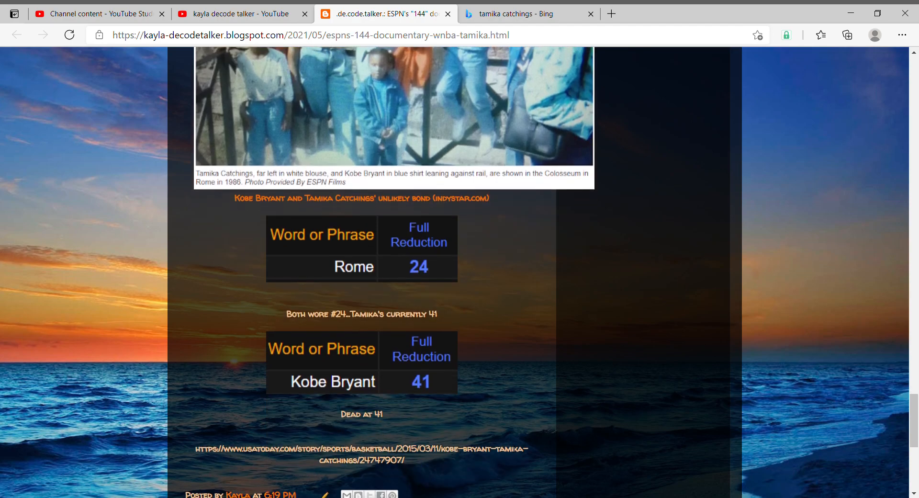
{"action": "scroll", "scroll_direction": "up", "scroll_amount": 3}
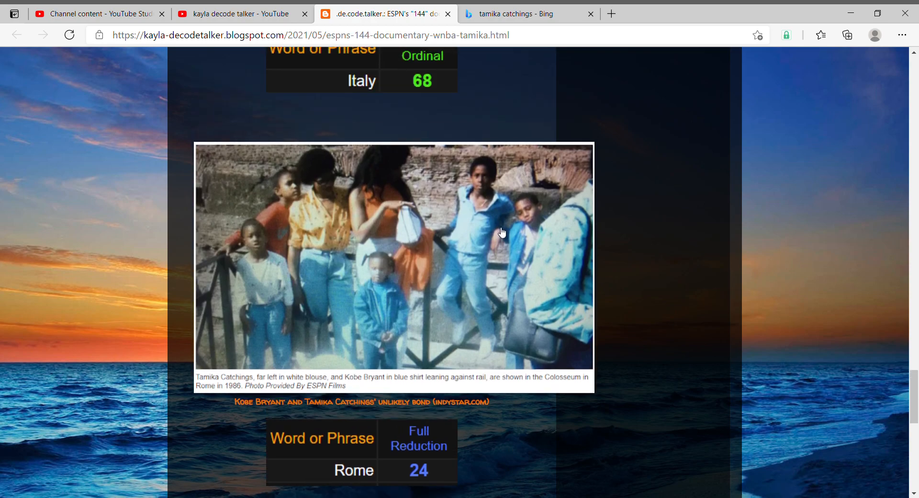
{"action": "mouse_move", "coordinate": [370, 387]}
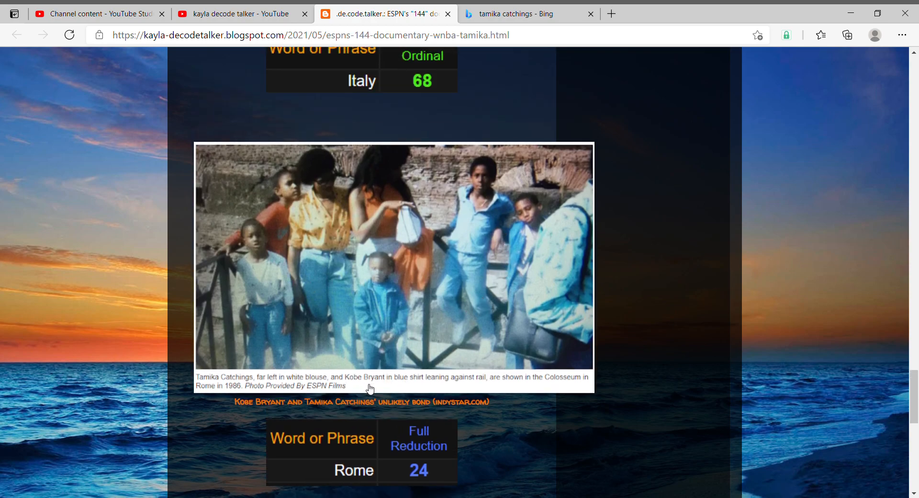
{"action": "mouse_move", "coordinate": [385, 390]}
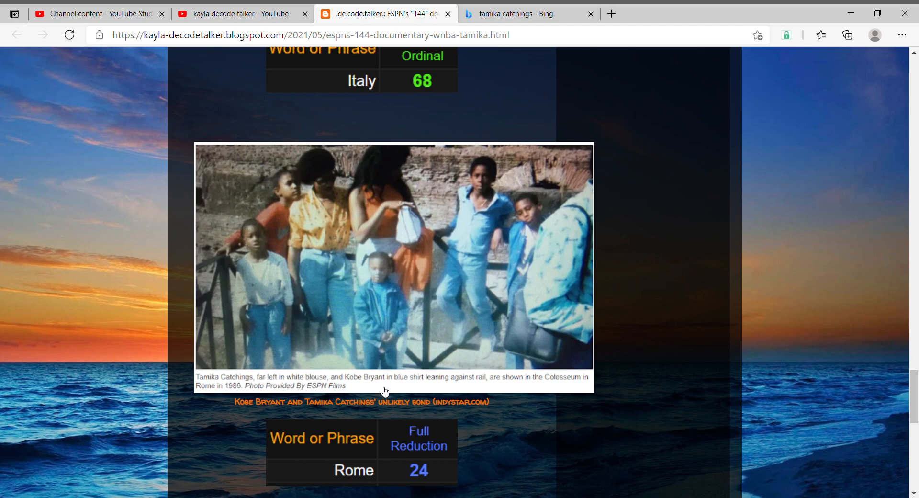
Step: Scroll back up to the Basketball Hall of Fame headline about Michael Jordan inducting Kobe Bryant
{"action": "scroll", "scroll_direction": "up", "scroll_amount": 3}
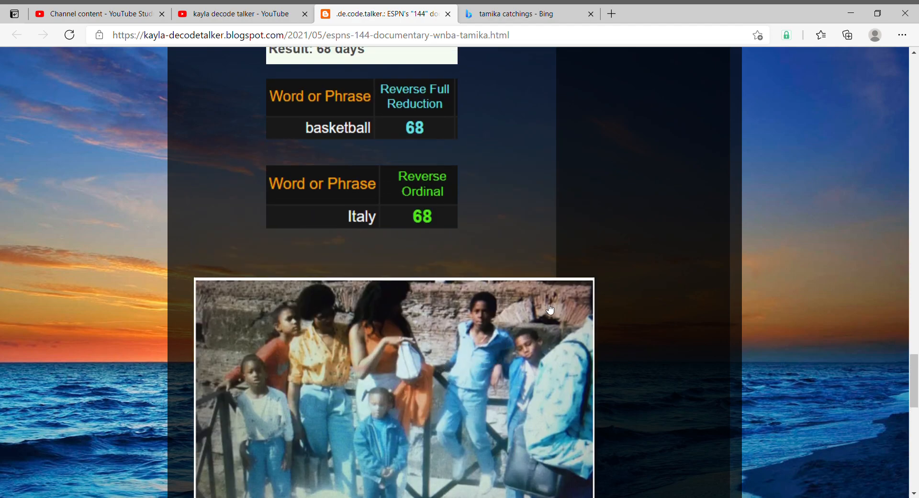
{"action": "mouse_move", "coordinate": [539, 260]}
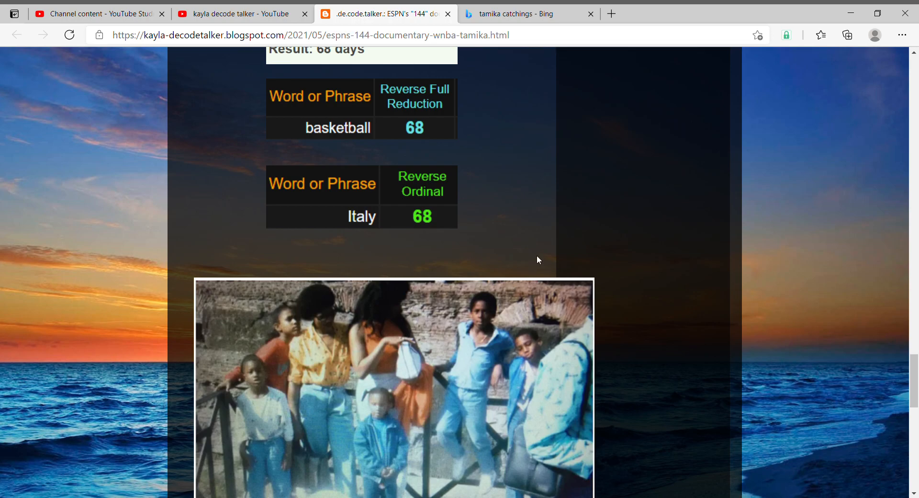
{"action": "mouse_move", "coordinate": [472, 359]}
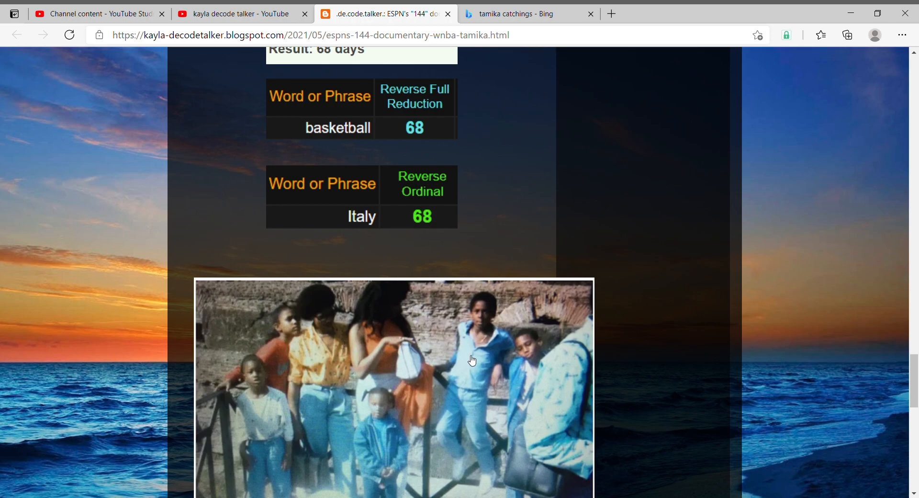
{"action": "mouse_move", "coordinate": [516, 345]}
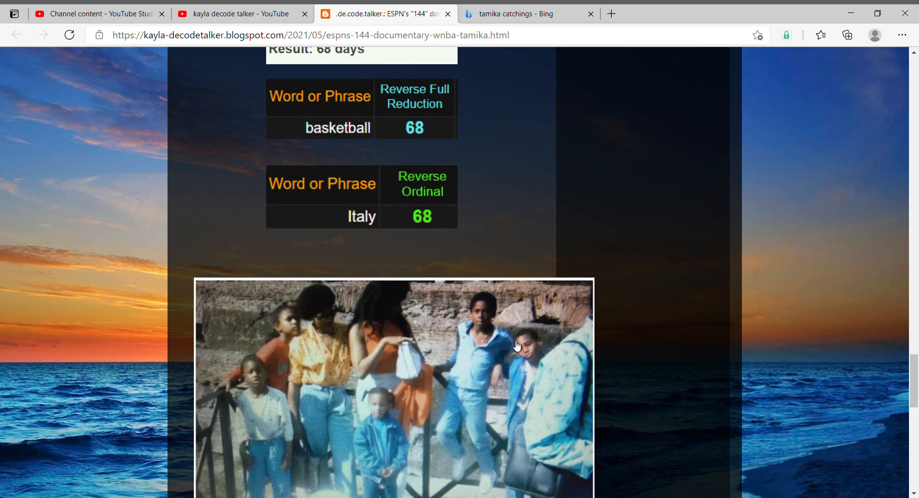
{"action": "mouse_move", "coordinate": [619, 350]}
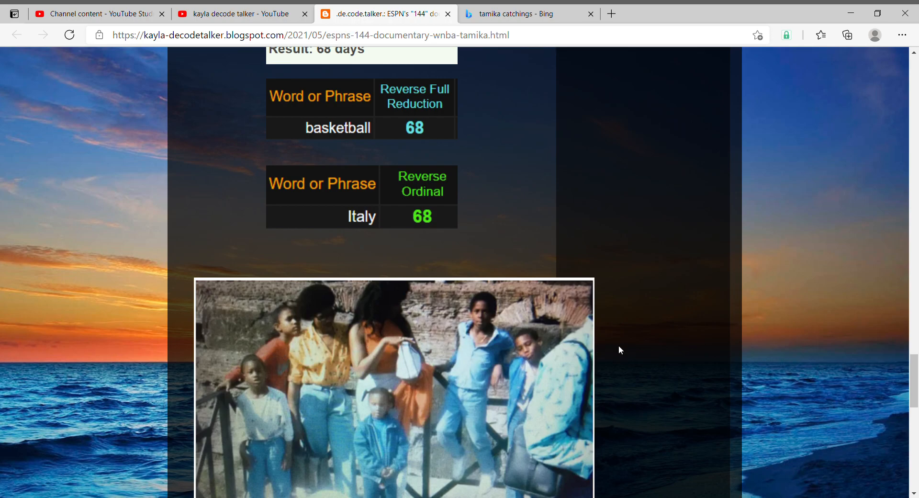
{"action": "scroll", "scroll_direction": "up", "scroll_amount": 3}
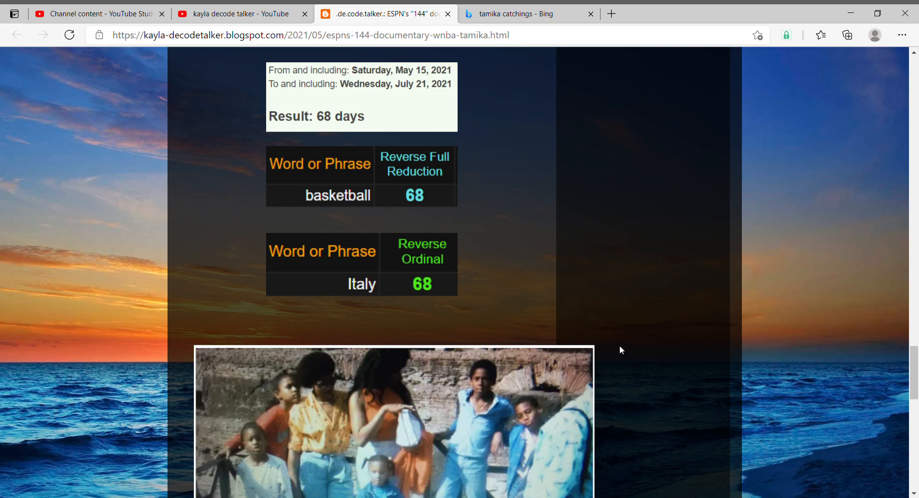
{"action": "scroll", "scroll_direction": "up", "scroll_amount": 3}
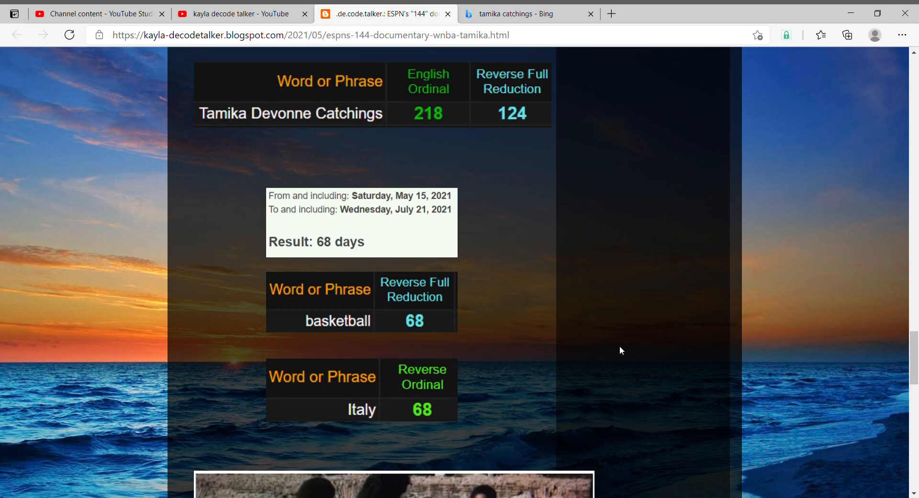
{"action": "scroll", "scroll_direction": "up", "scroll_amount": 3}
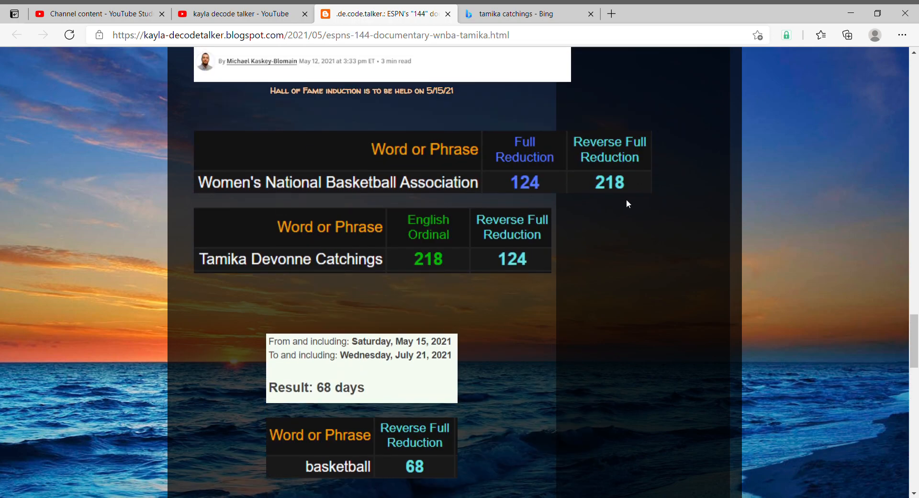
{"action": "mouse_move", "coordinate": [539, 228]}
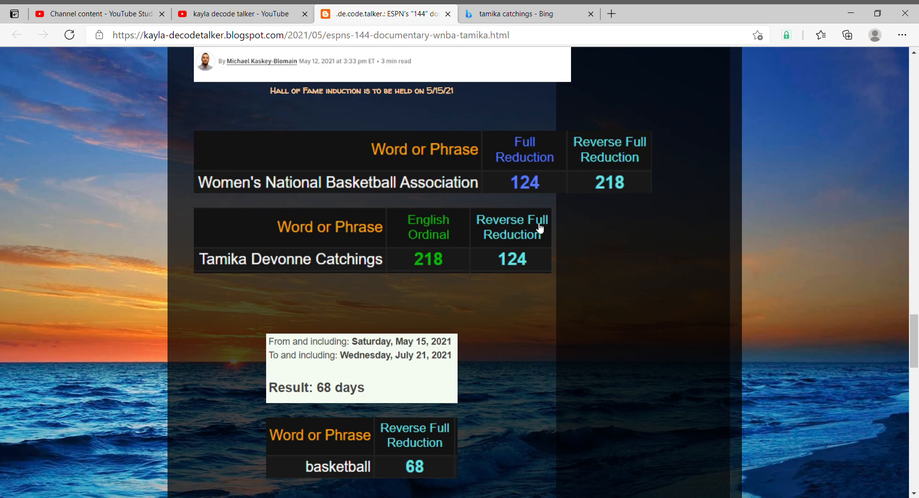
{"action": "mouse_move", "coordinate": [585, 291]}
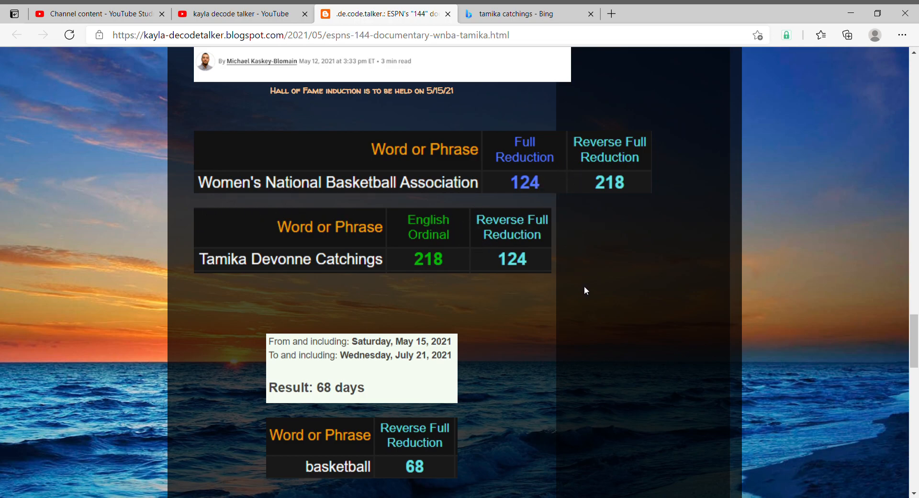
{"action": "scroll", "scroll_direction": "up", "scroll_amount": 3}
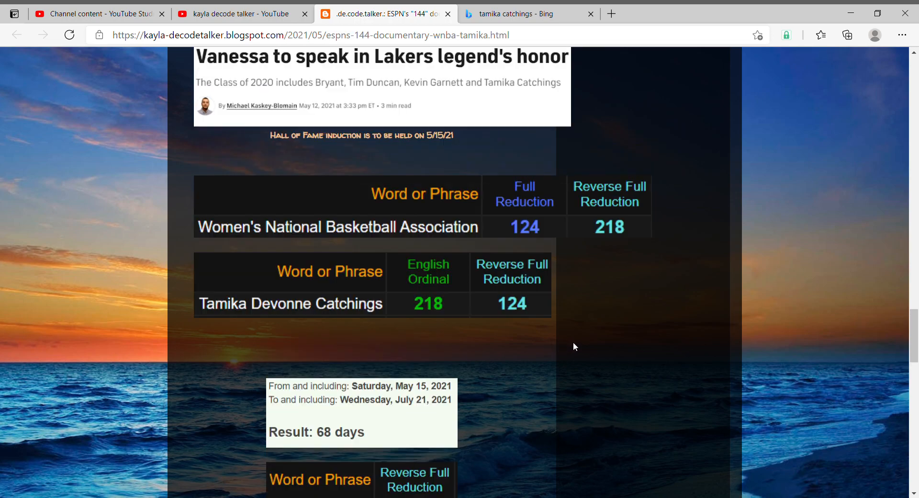
{"action": "scroll", "scroll_direction": "up", "scroll_amount": 3}
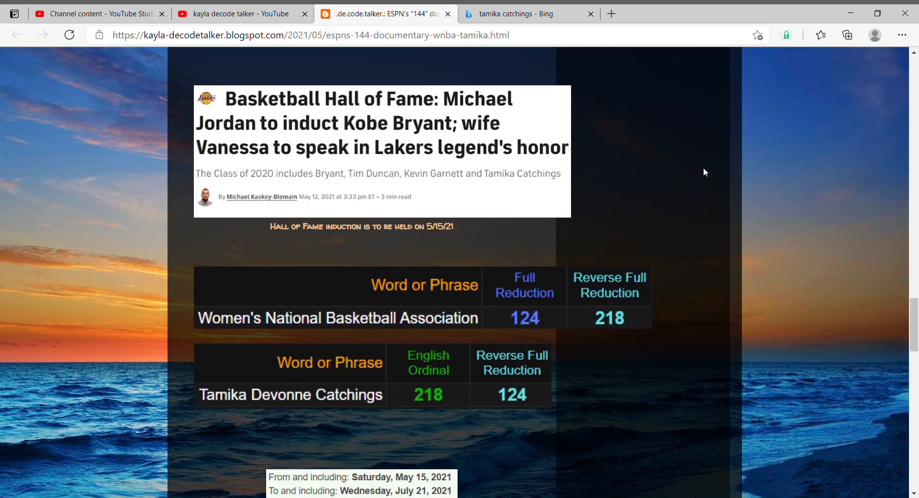